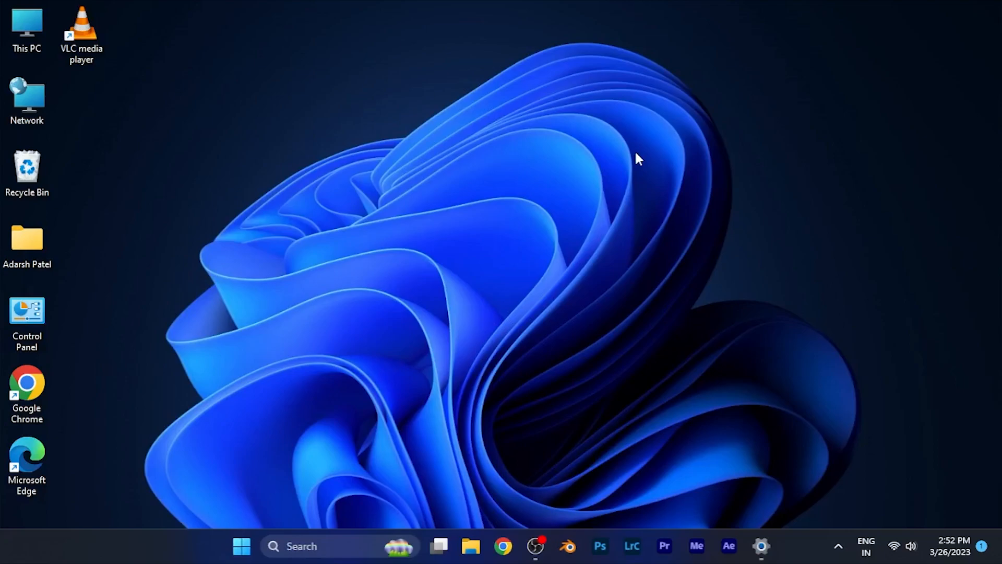
mouse_move(639, 140)
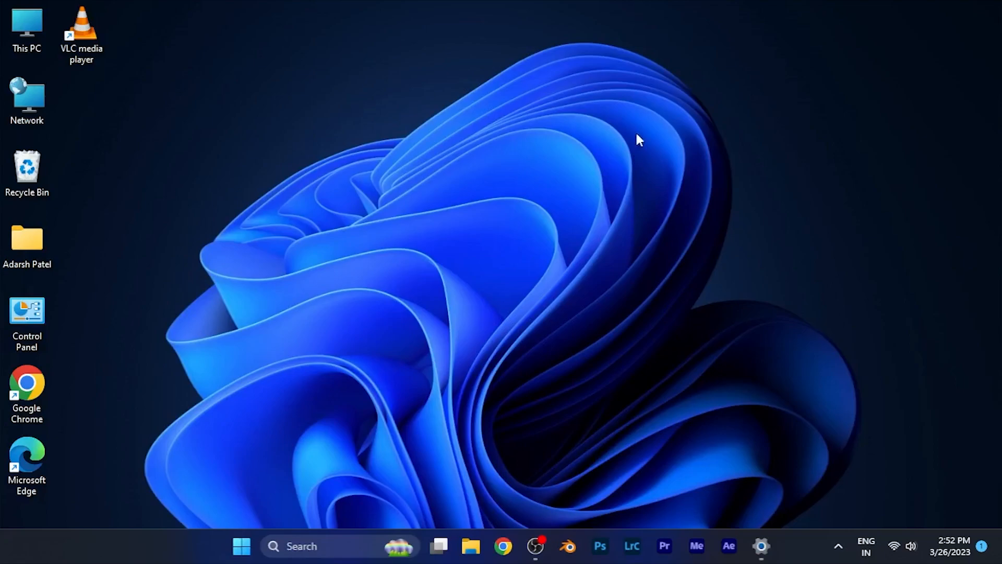
Search the Start menu for "defragment and Optimize Drives".
left_click(241, 547)
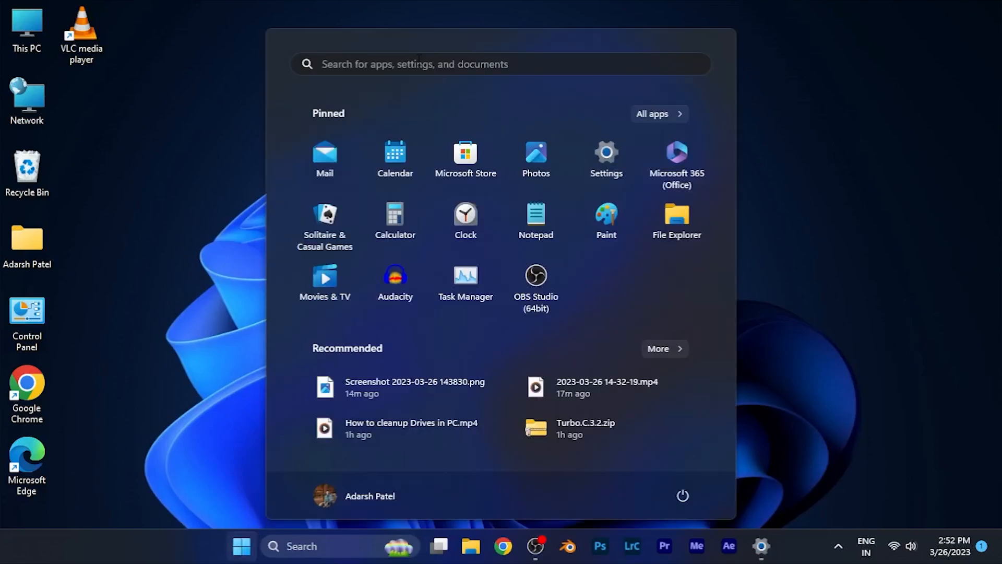
left_click(501, 63)
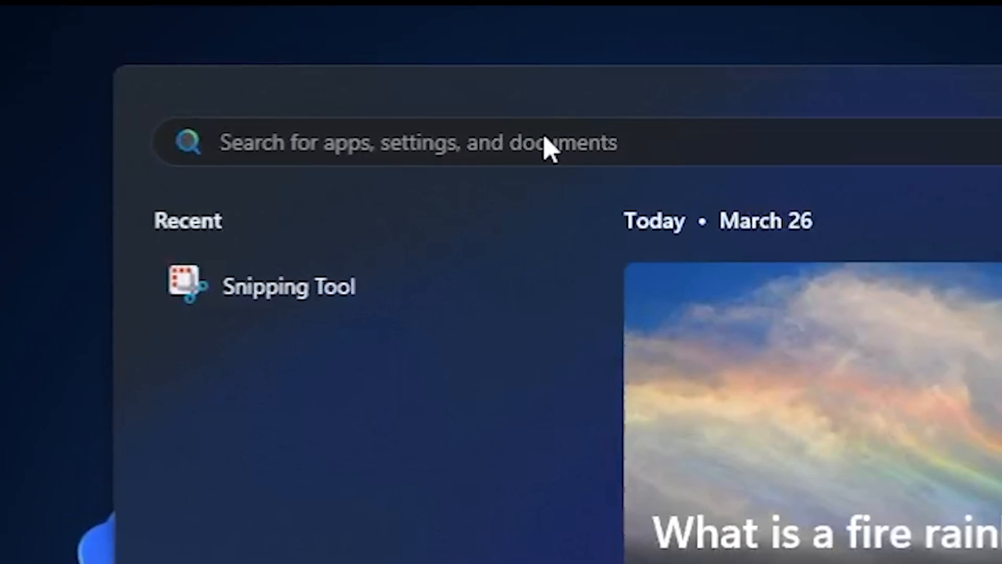
type("defragment and Optimize Drives")
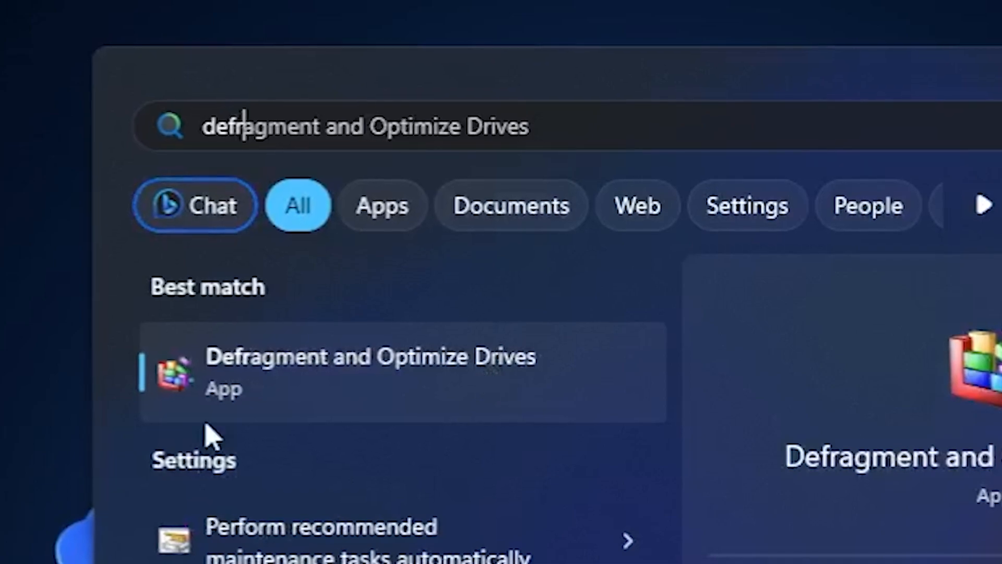
mouse_move(504, 428)
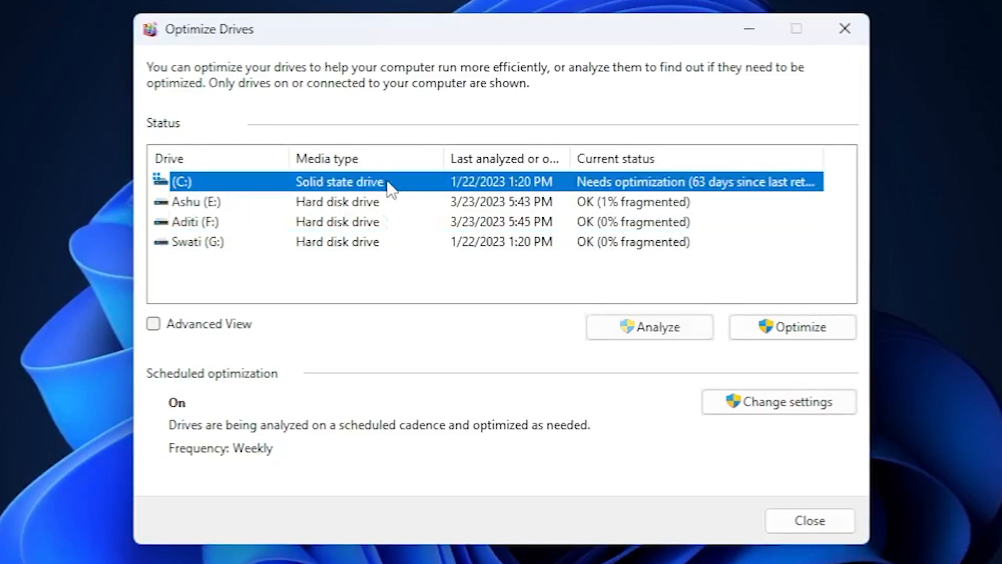
Select the C: solid state drive, flagged as needing optimization.
left_click(194, 201)
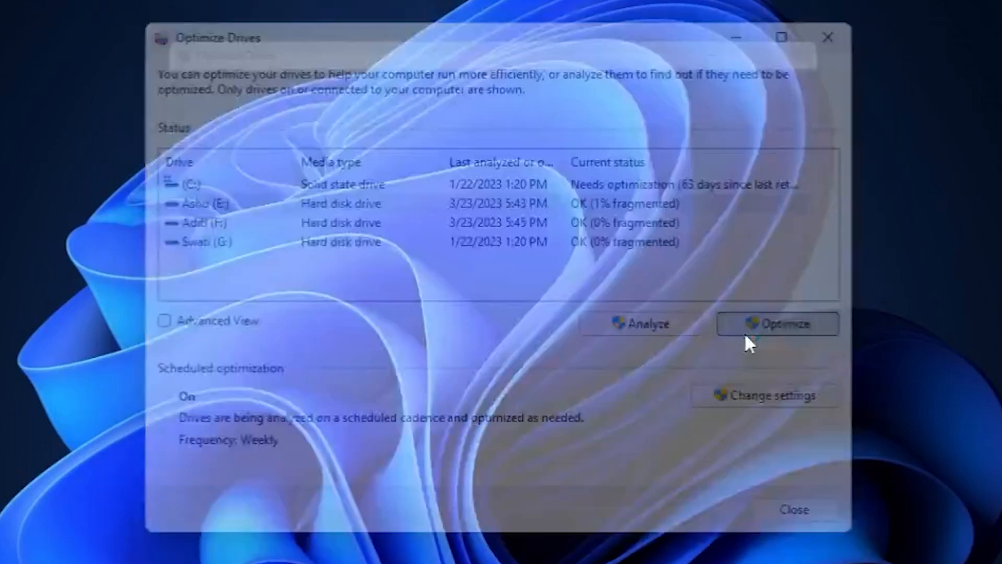
Run Optimize, refreshing Ashu (E:) analysis time to 3/26/2023 2:53 PM.
left_click(777, 324)
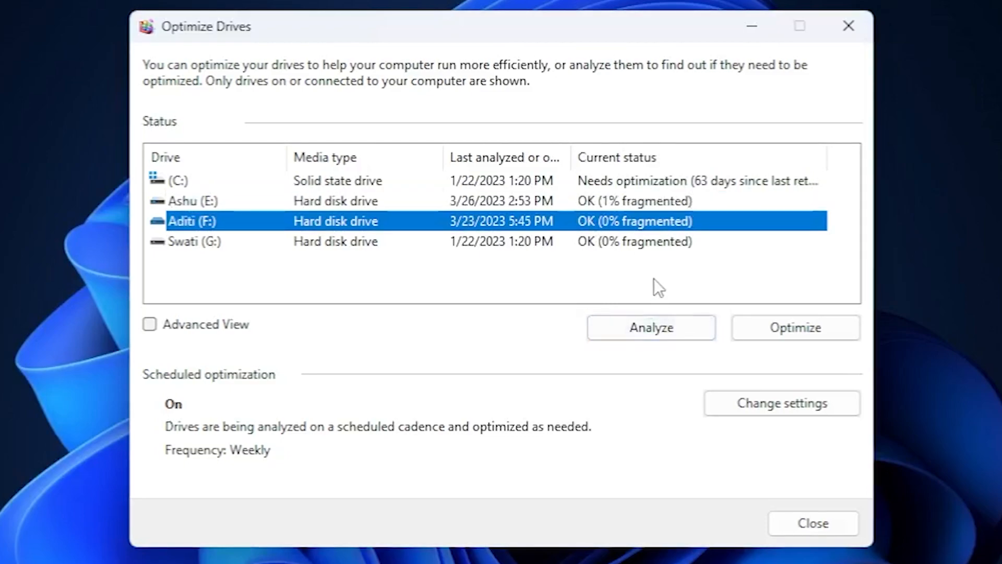
mouse_move(652, 257)
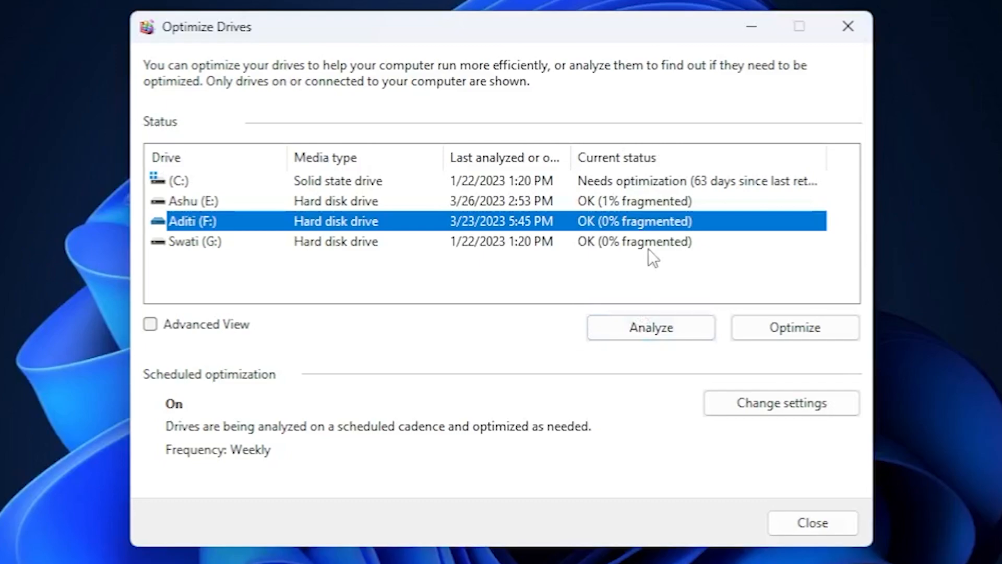
mouse_move(626, 188)
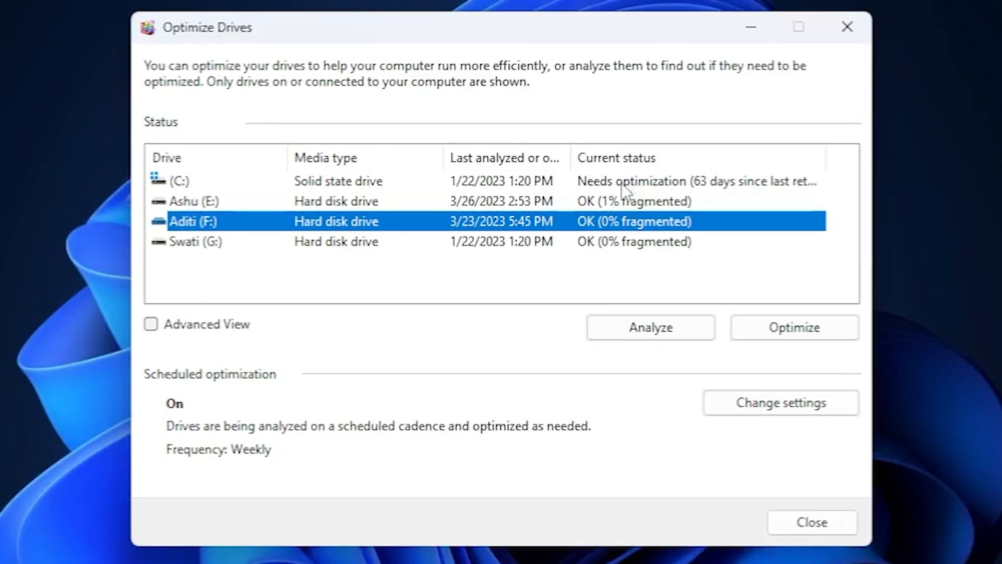
mouse_move(550, 192)
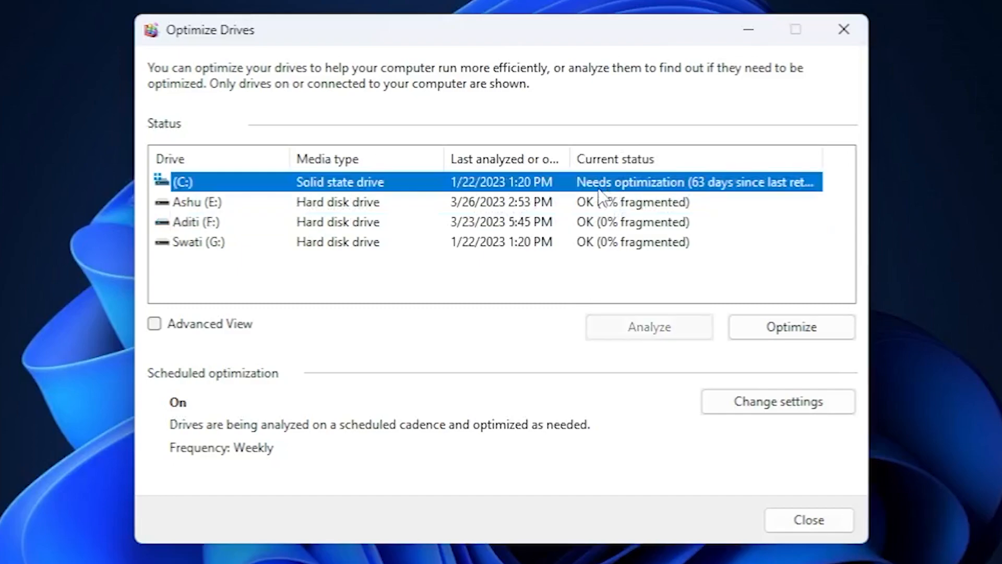
Optimize C: until it shows OK at 2:54 PM, then close the window.
left_click(791, 327)
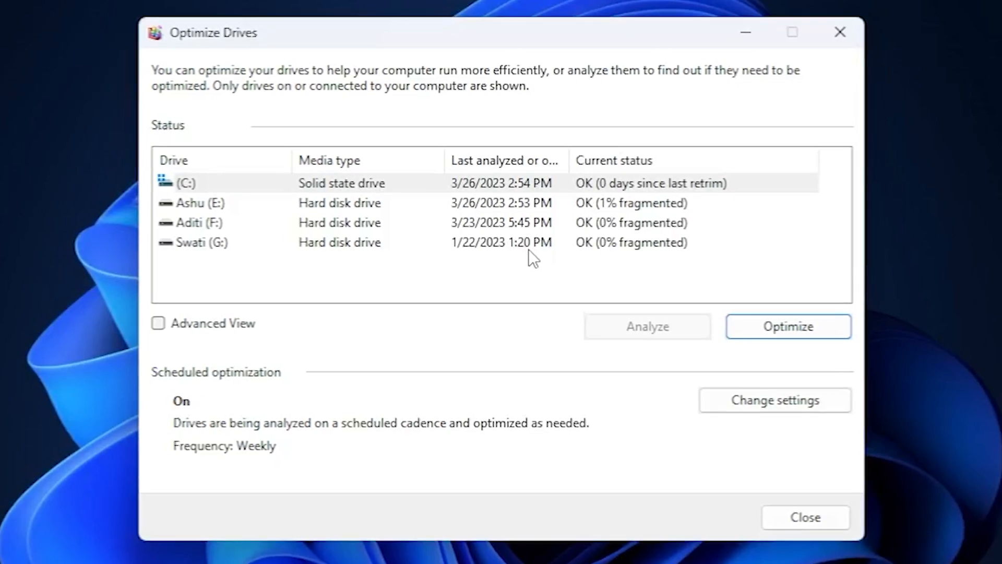
left_click(804, 517)
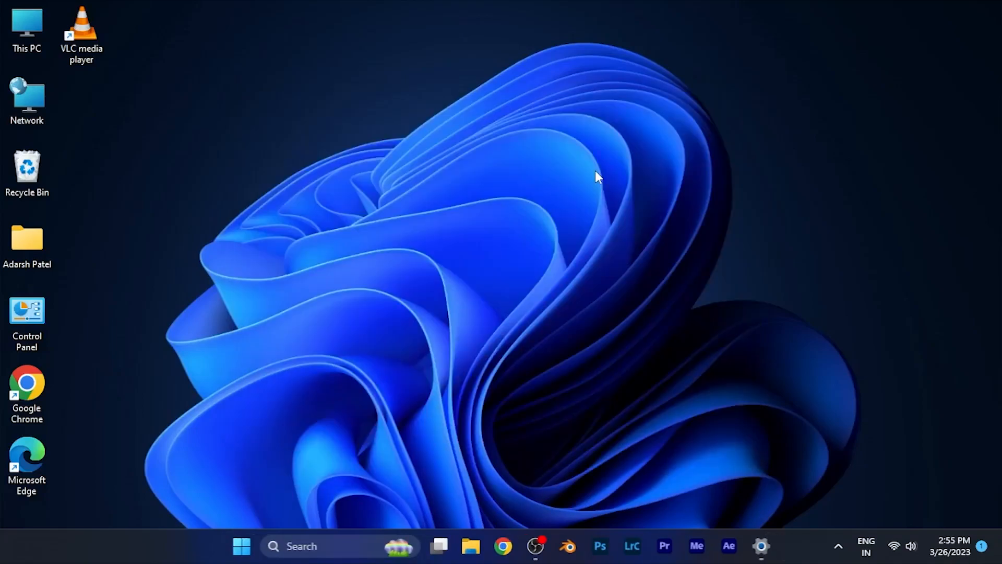